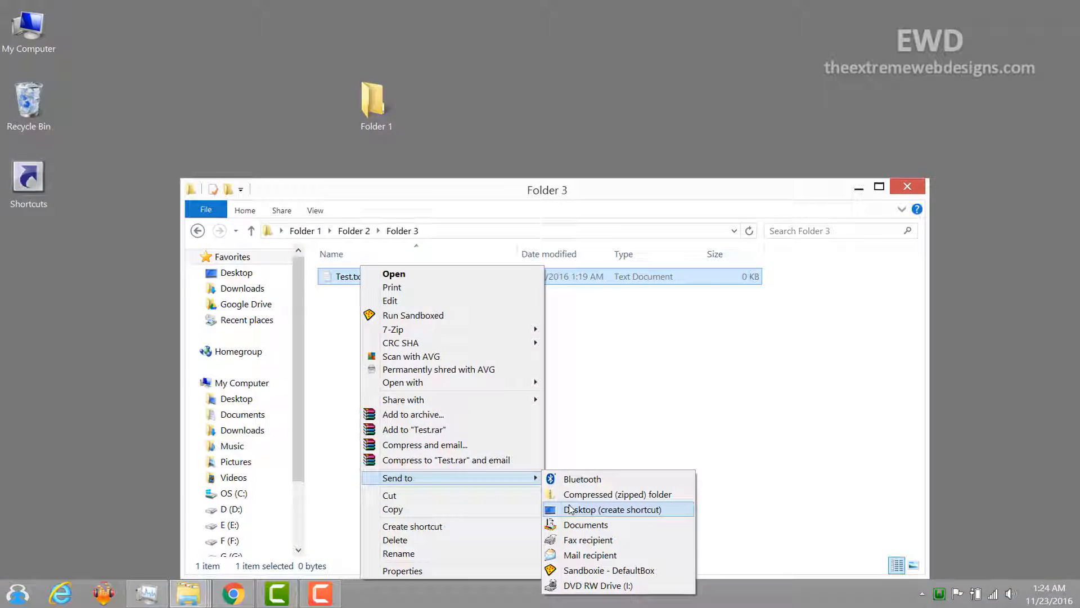
Step: Send Test.txt from Folder 3 to the desktop as a shortcut
left_click(612, 509)
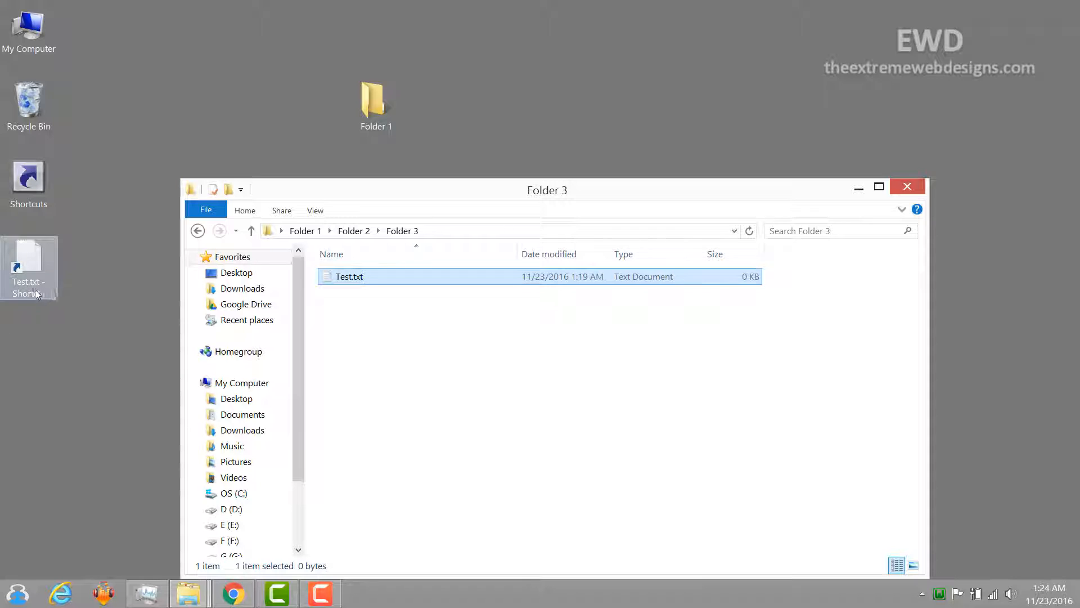
Step: Open the 'Test.txt - Shortcut' desktop icon to show the empty file in Notepad
double_click(351, 277)
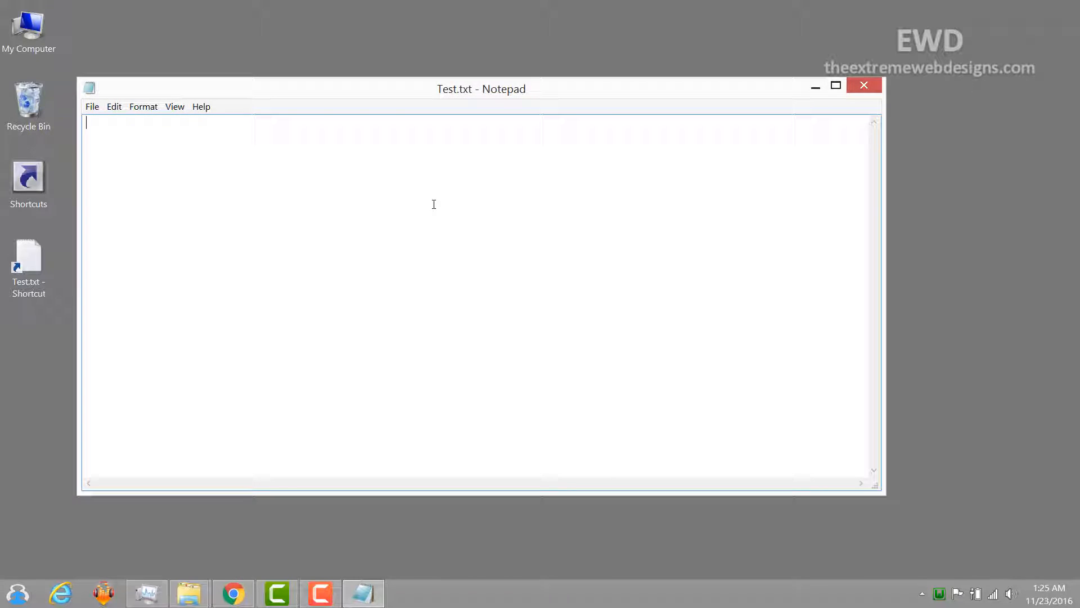